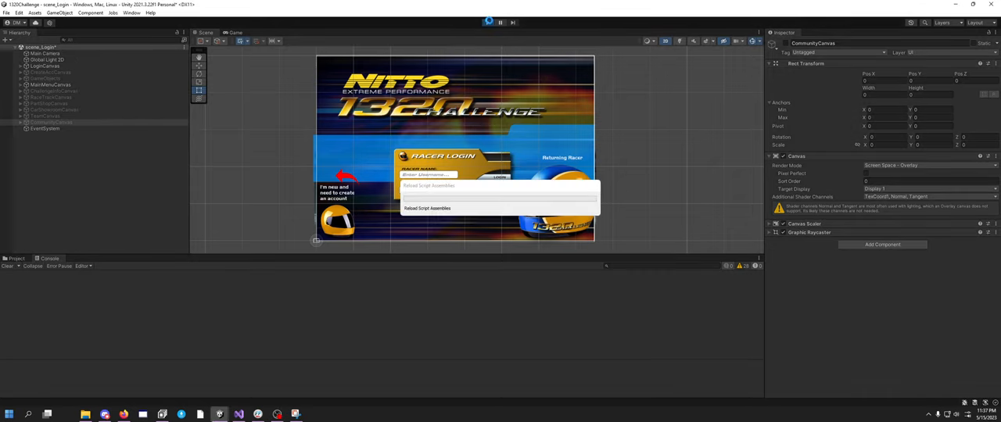
# - Enter Play mode to run the game and test the login flow
pyautogui.click(488, 14)
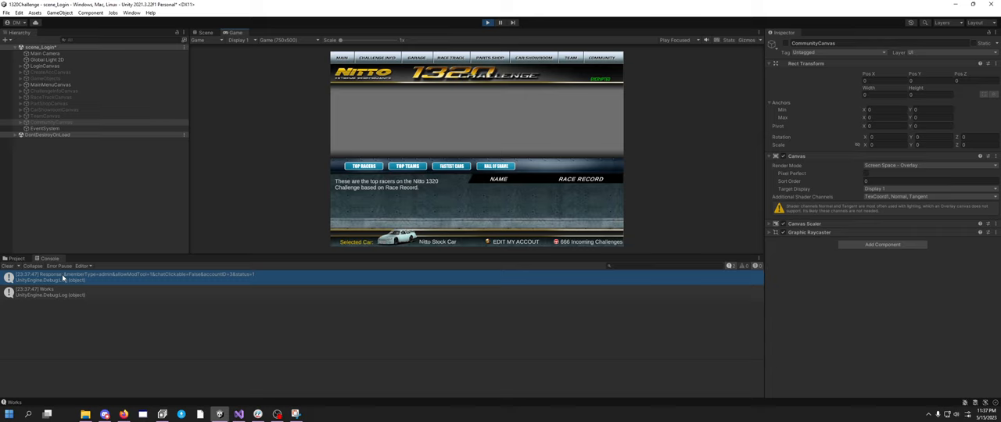
pyautogui.moveTo(250, 282)
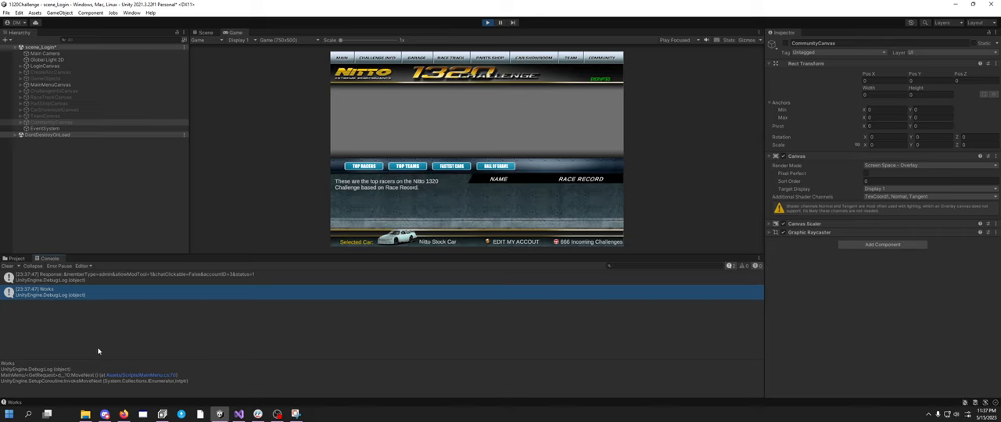
pyautogui.moveTo(350, 315)
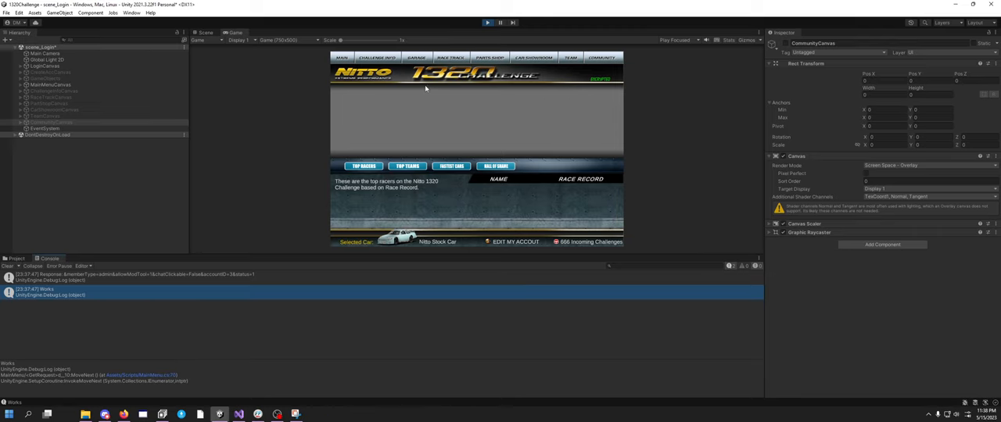
pyautogui.moveTo(433, 25)
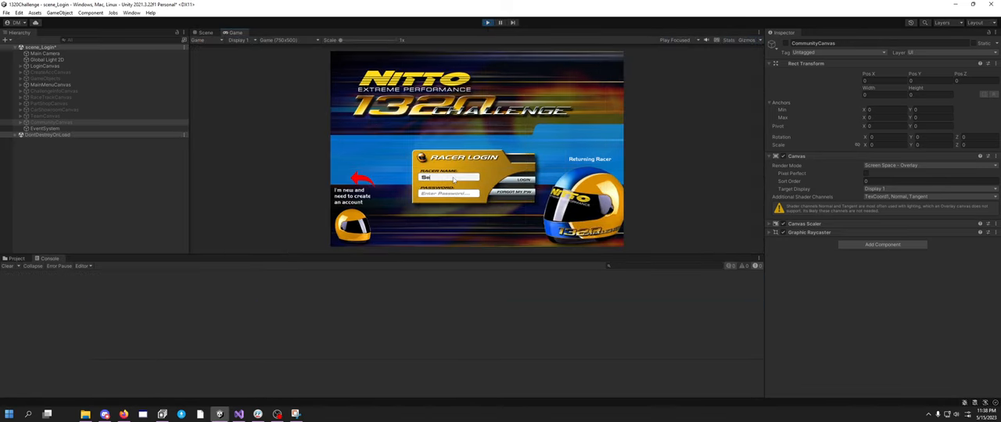
# - Enter the username SecretAgent, submit the login, and switch over to Visual Studio
pyautogui.write('SecretAgent')
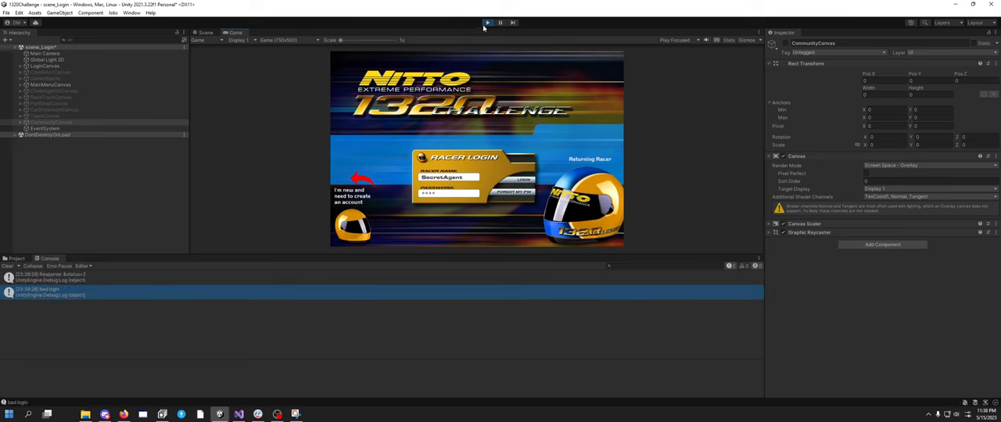
pyautogui.press('Alt+Tab')
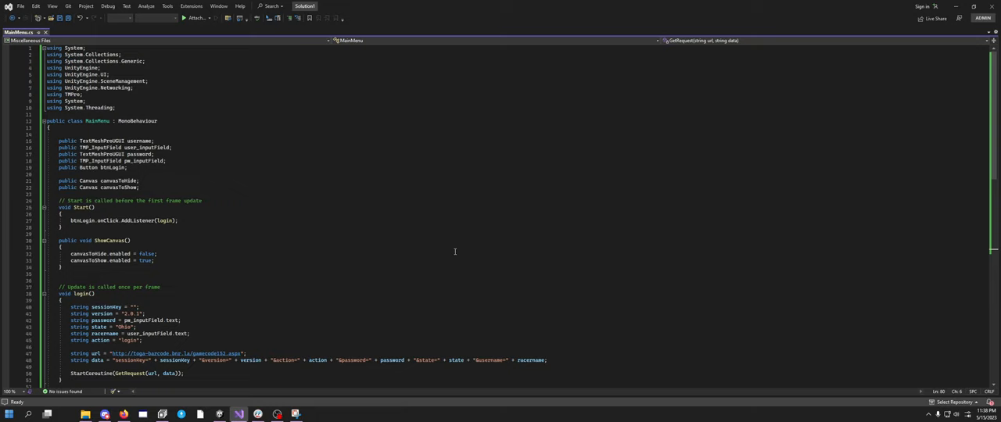
pyautogui.moveTo(454, 250)
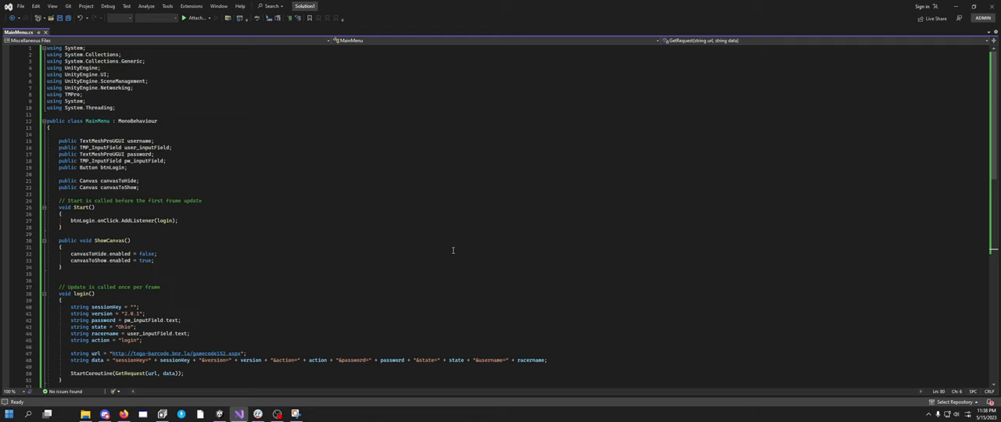
# - Scroll MainMenu.cs down to the GetRequest coroutine that logs the server response
pyautogui.scroll(-3)
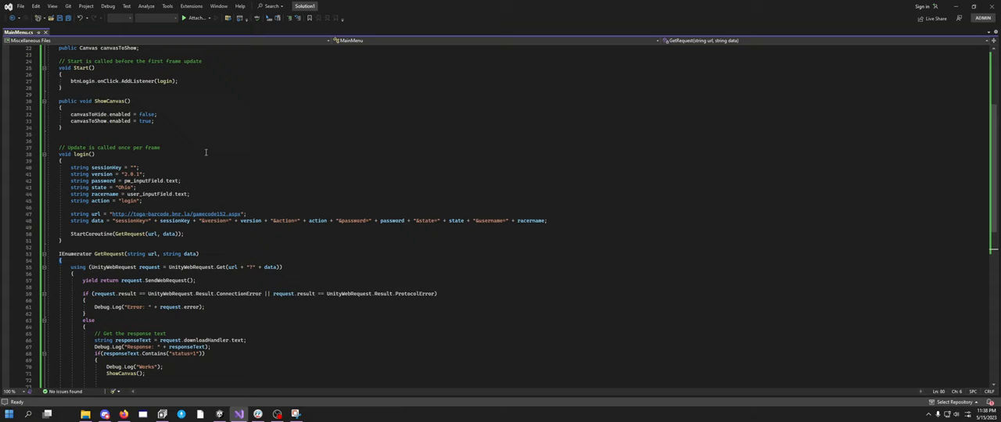
pyautogui.moveTo(185, 119)
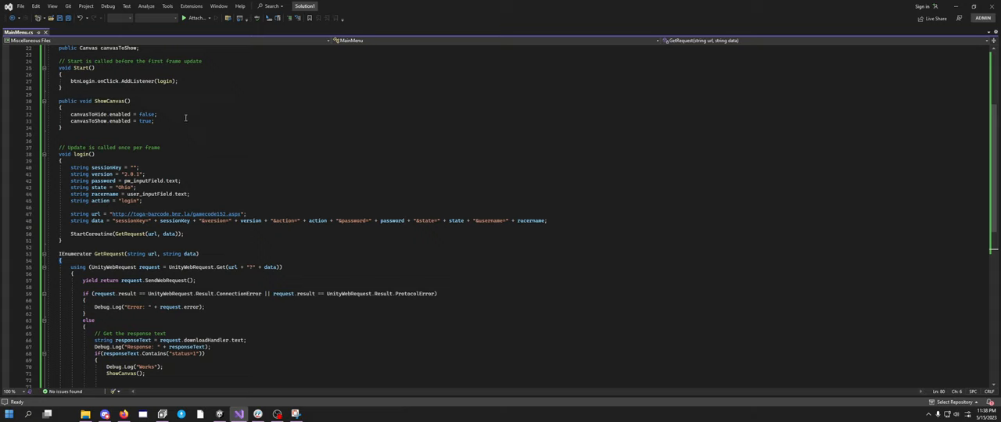
# - Add an else-if on responseText.Contains that logs "Bad login", then save the script
pyautogui.moveTo(71, 114); pyautogui.dragTo(156, 122)
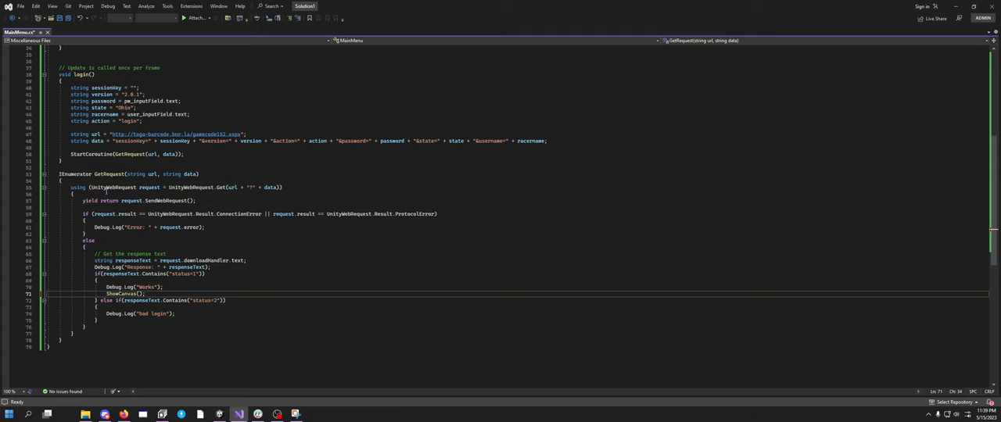
pyautogui.moveTo(169, 266)
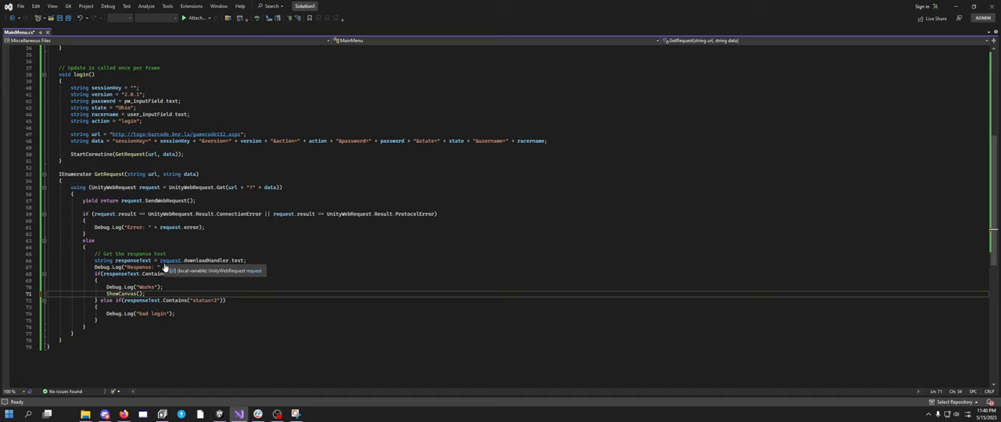
pyautogui.press('Ctrl+s')
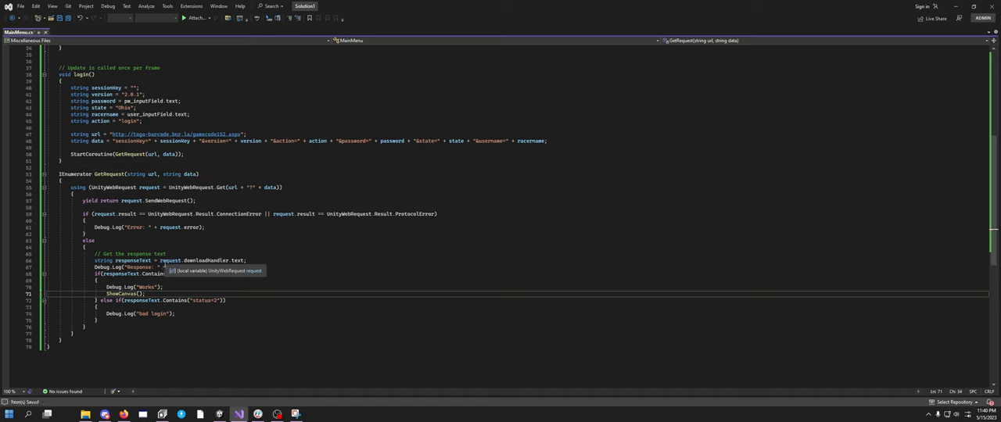